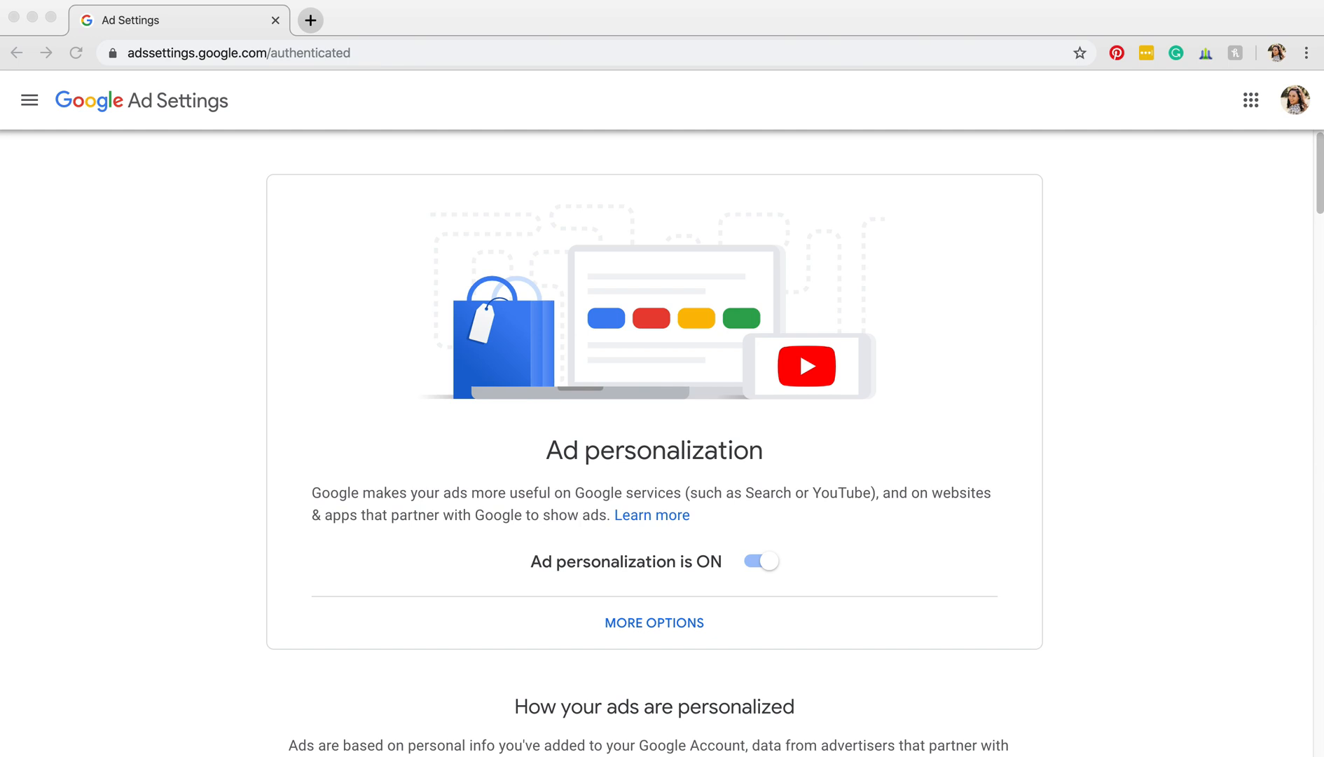
mouse_move(995, 749)
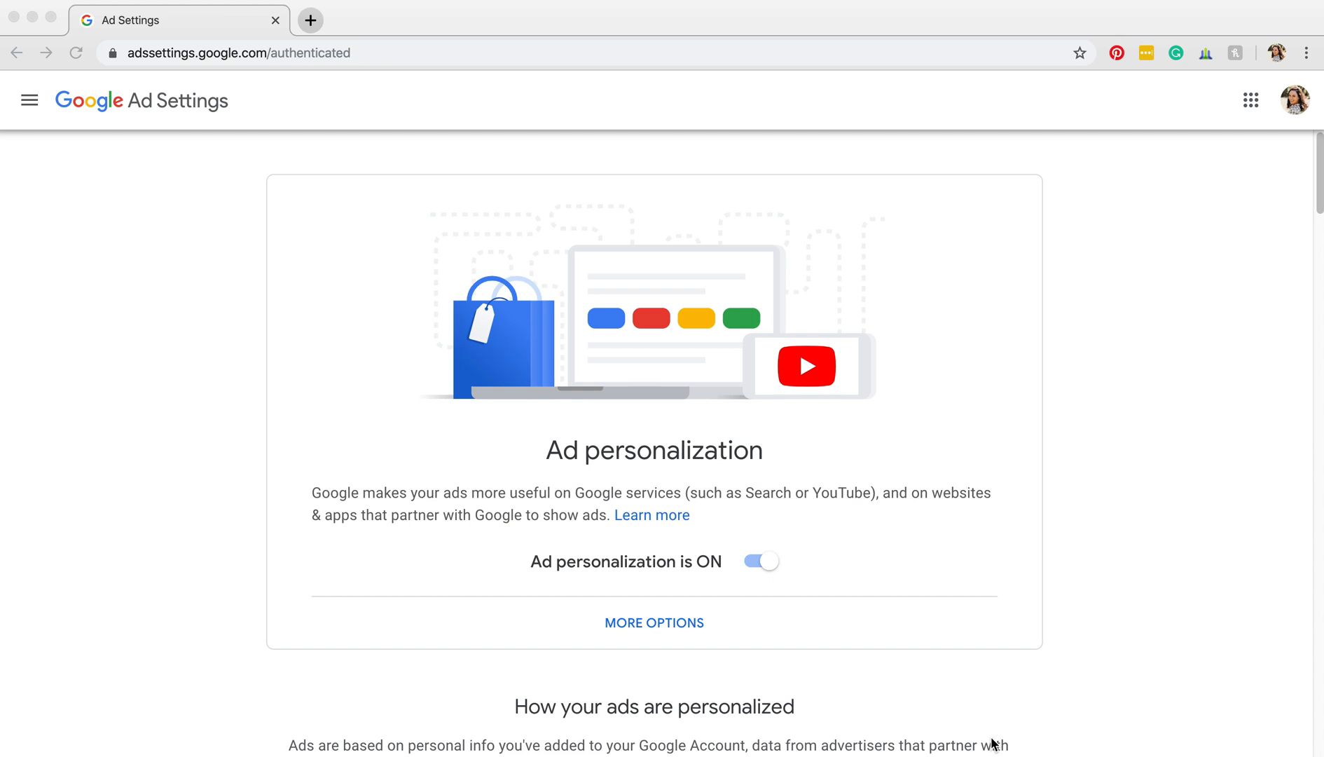
mouse_move(713, 685)
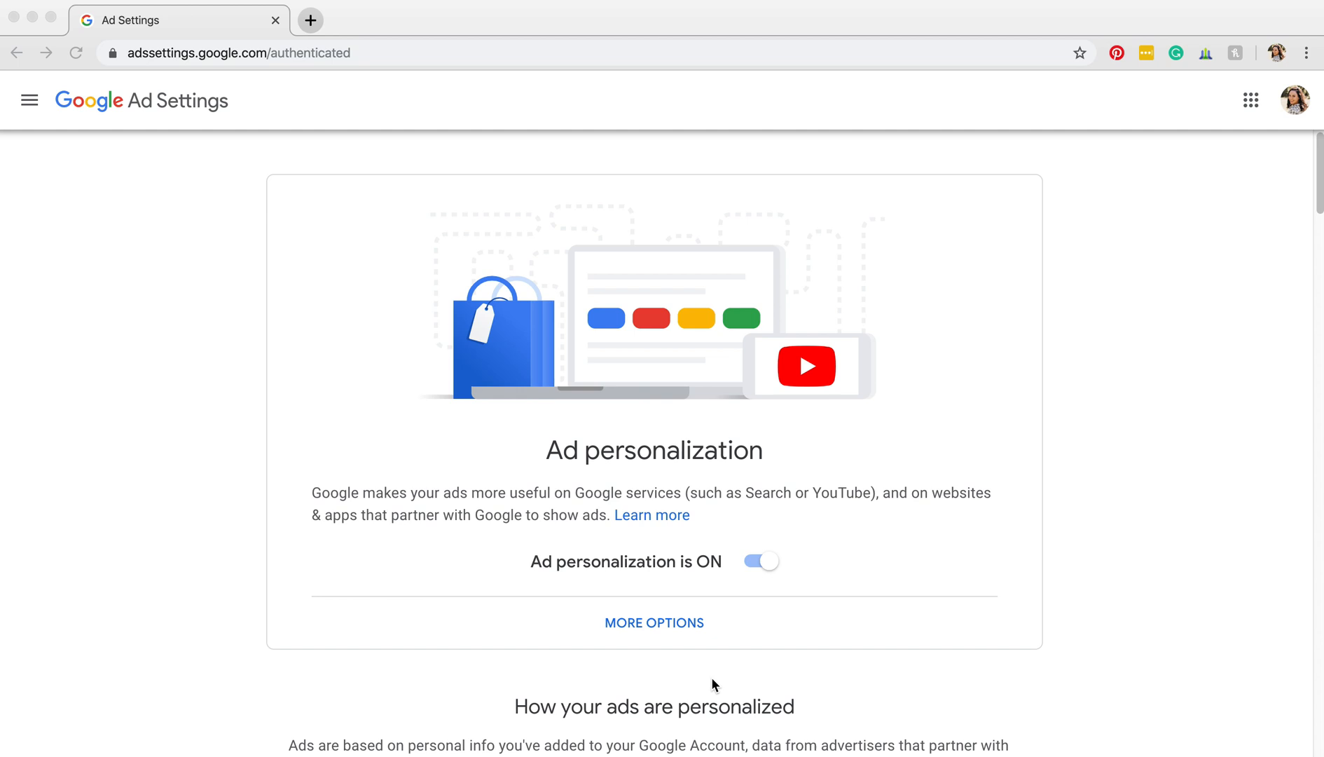
mouse_move(261, 563)
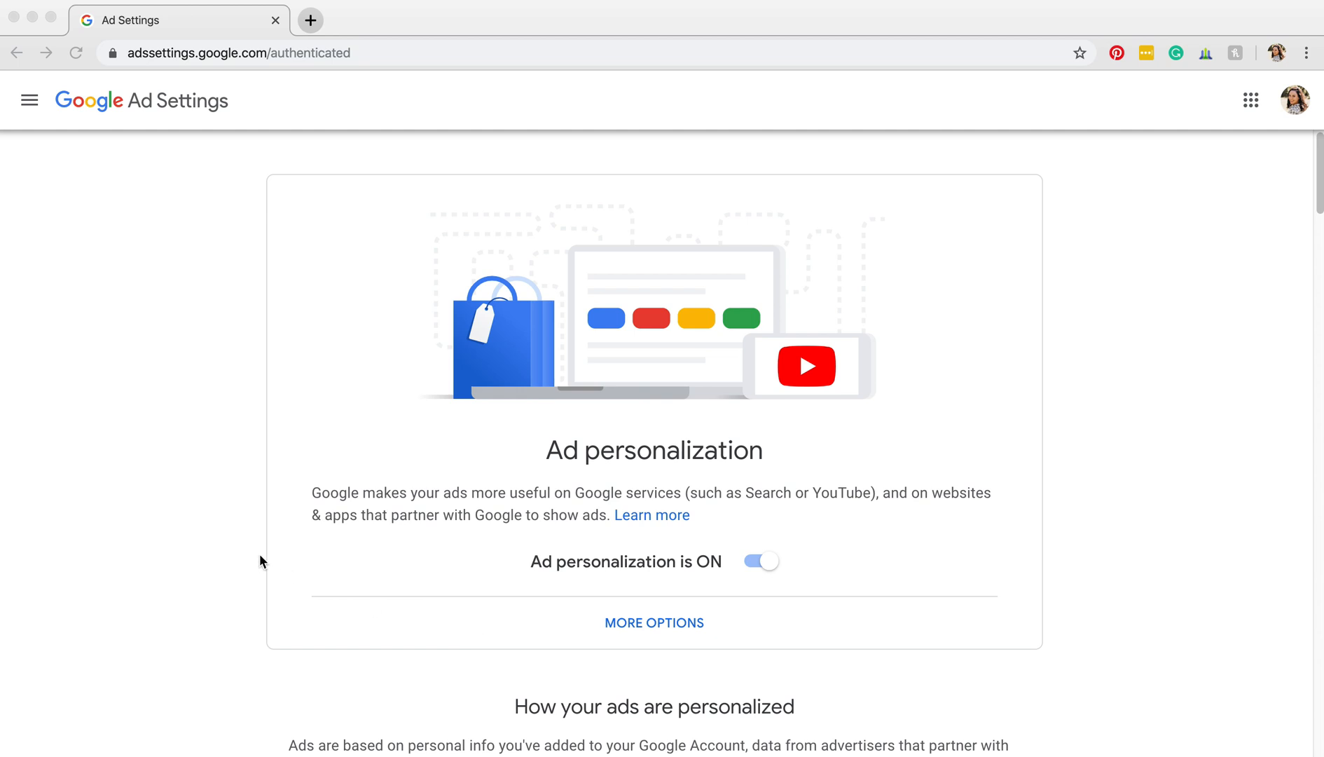
mouse_move(267, 554)
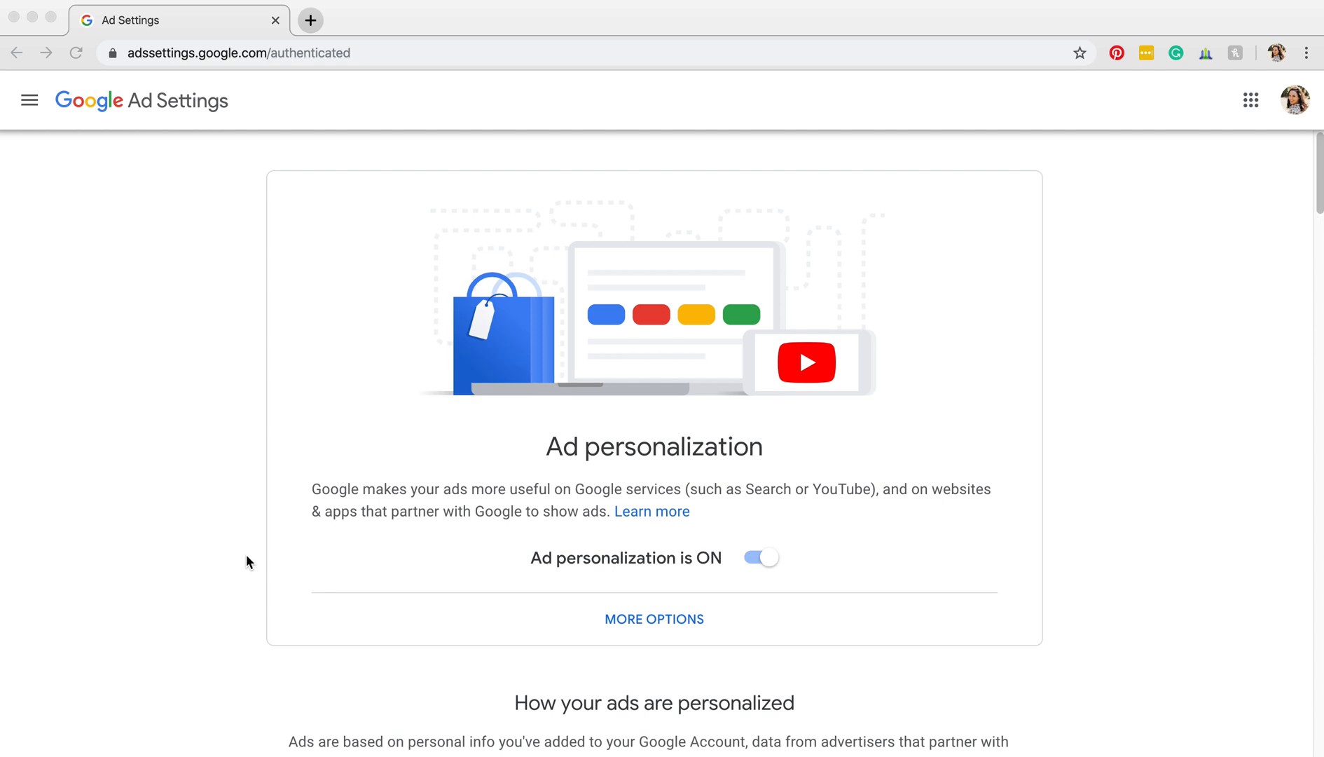
Step: Scroll down the Ad Settings page to bring the personalized topic list into view
scroll("down", 3)
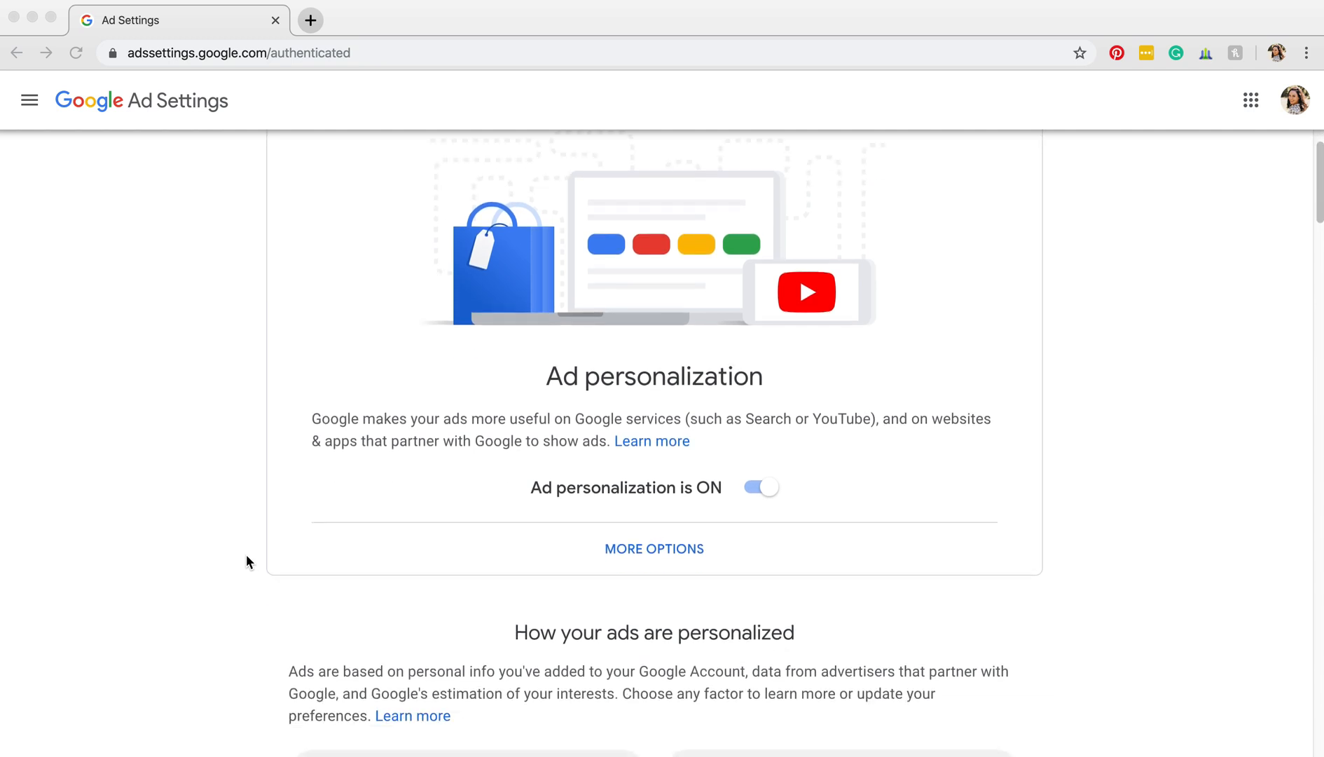
scroll("down", 3)
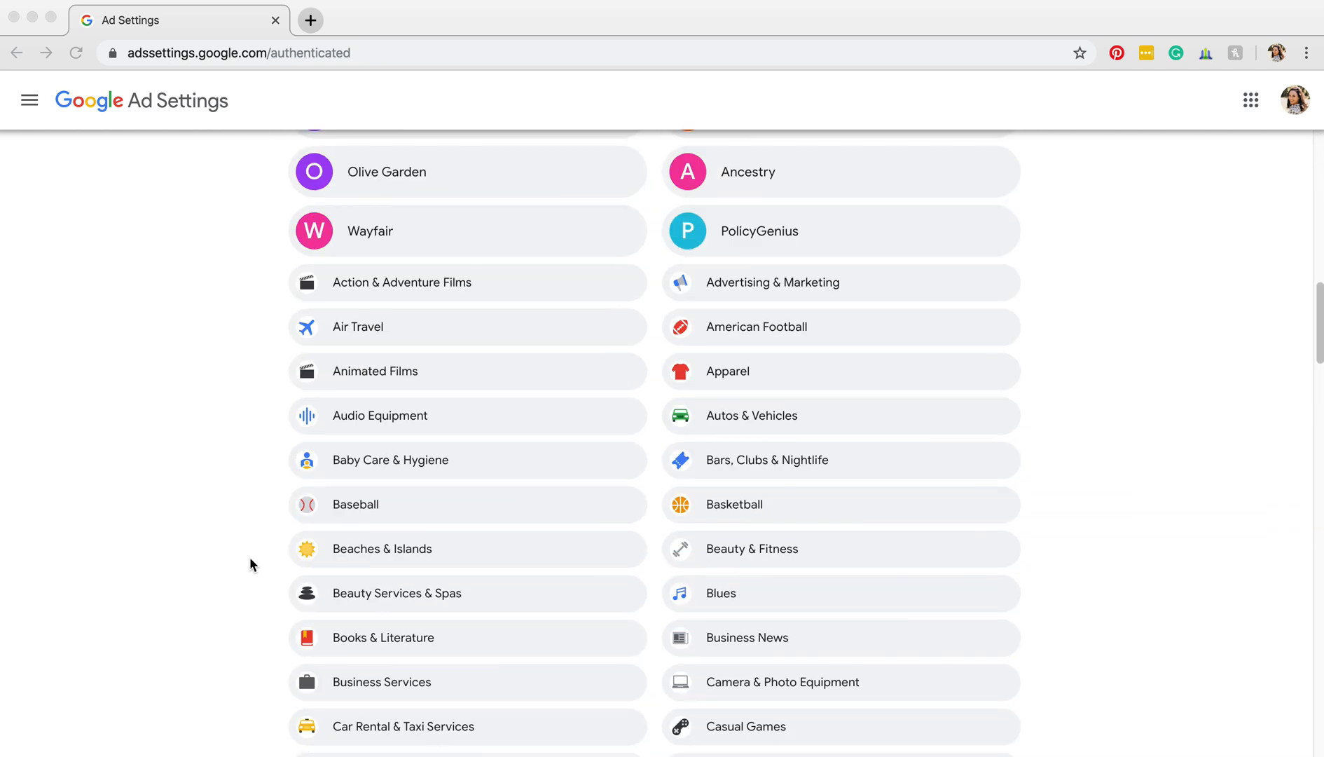
scroll("down", 3)
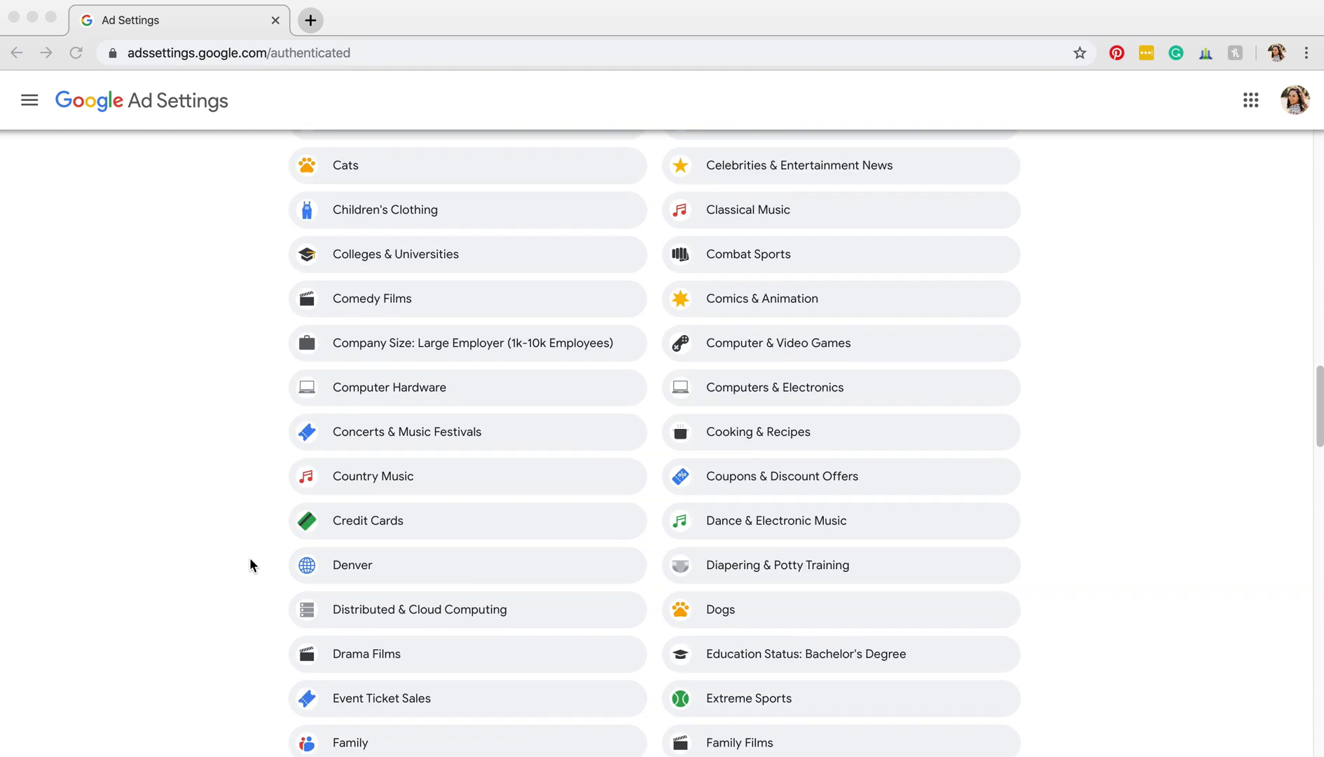
scroll("down", 3)
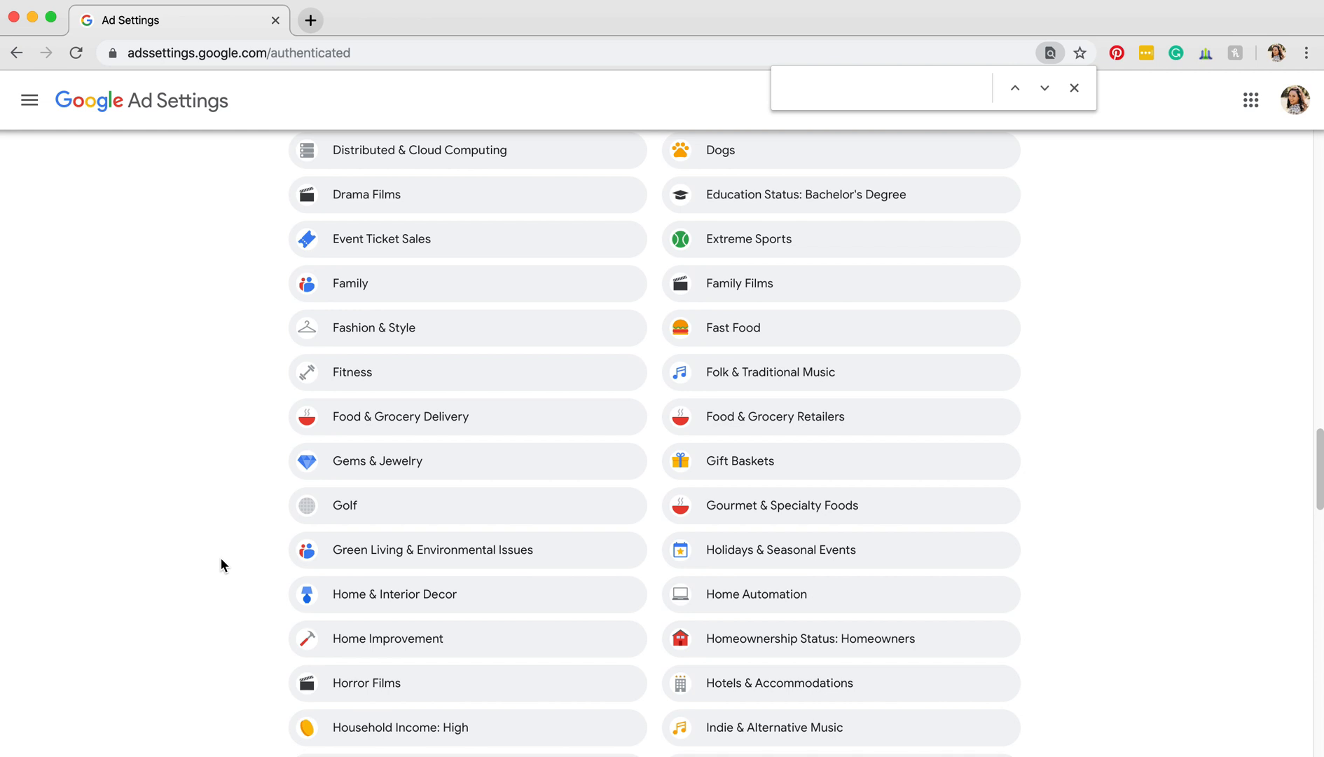
Step: Search the page for 'horr' to locate the Horror Films topic
type("horr")
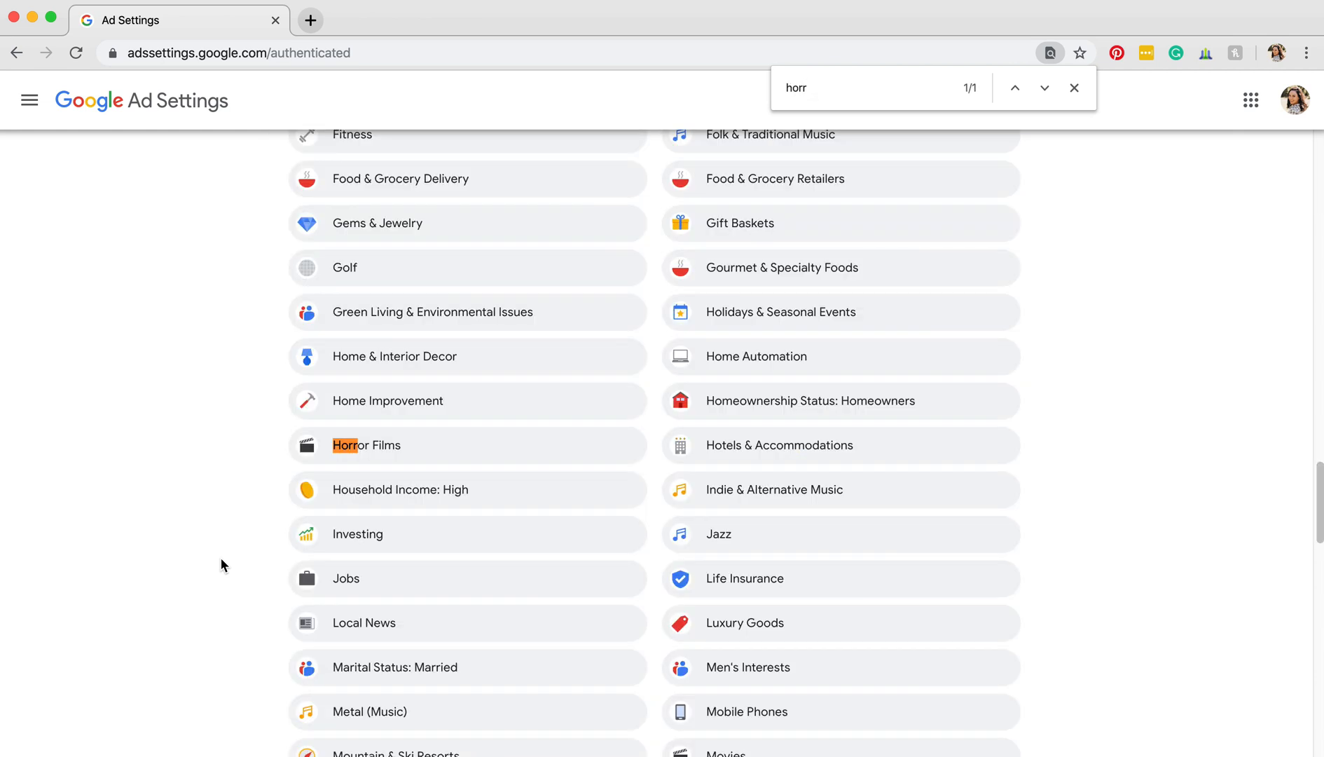
mouse_move(440, 440)
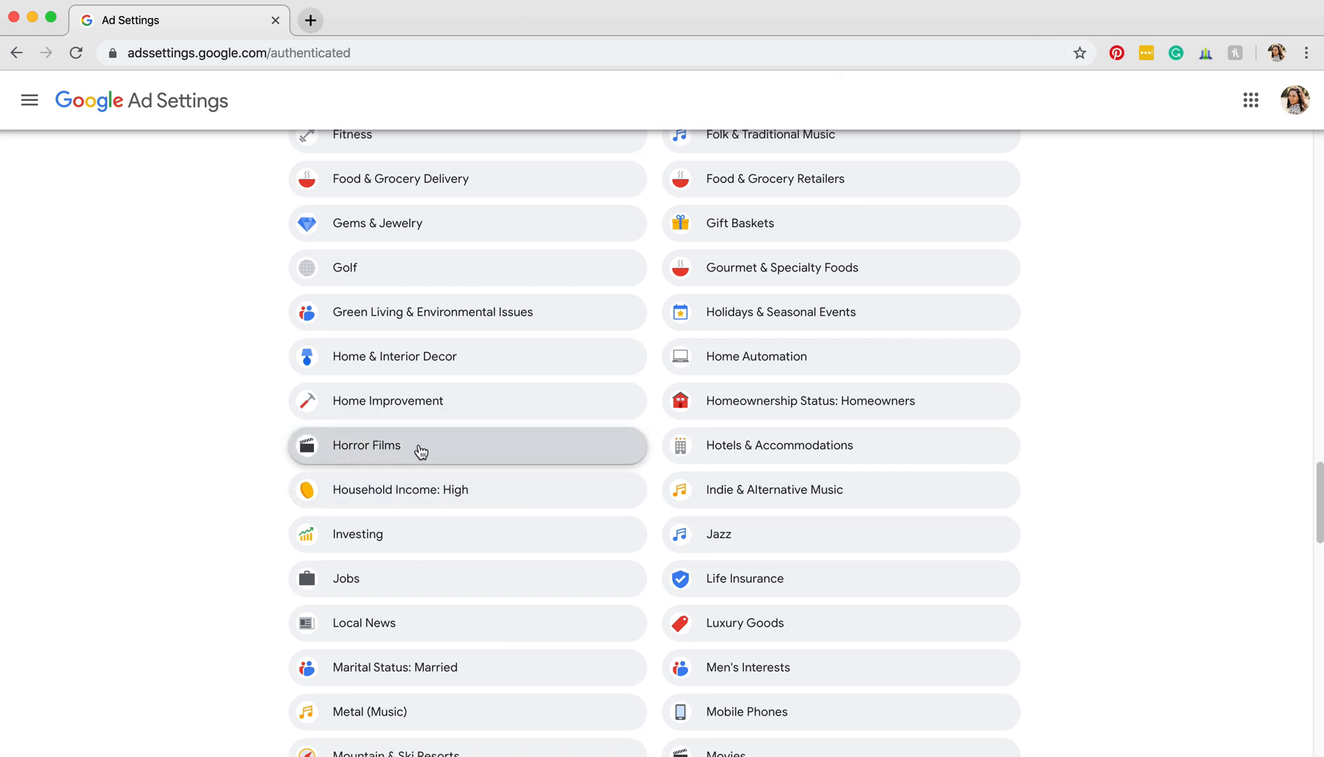
Step: View the Horror Films interest details and turn the interest off
left_click(367, 445)
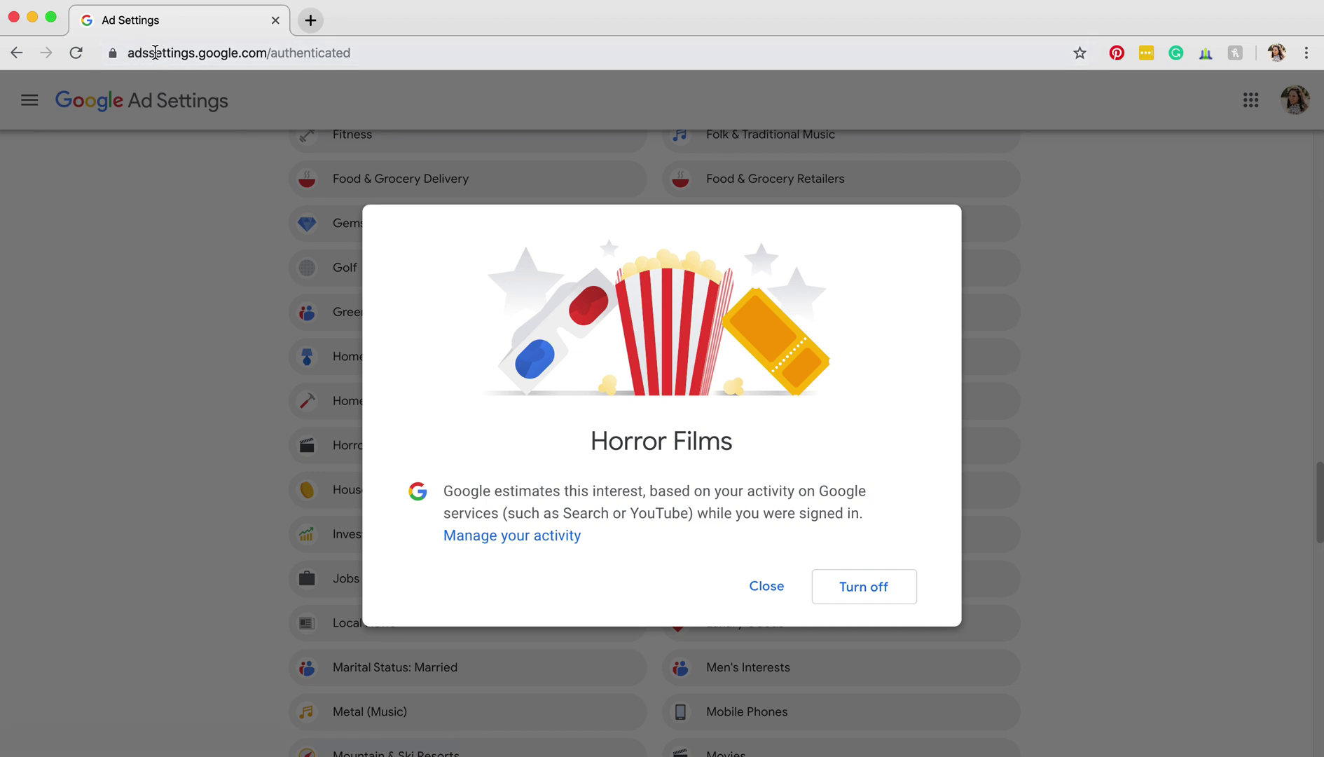
mouse_move(269, 53)
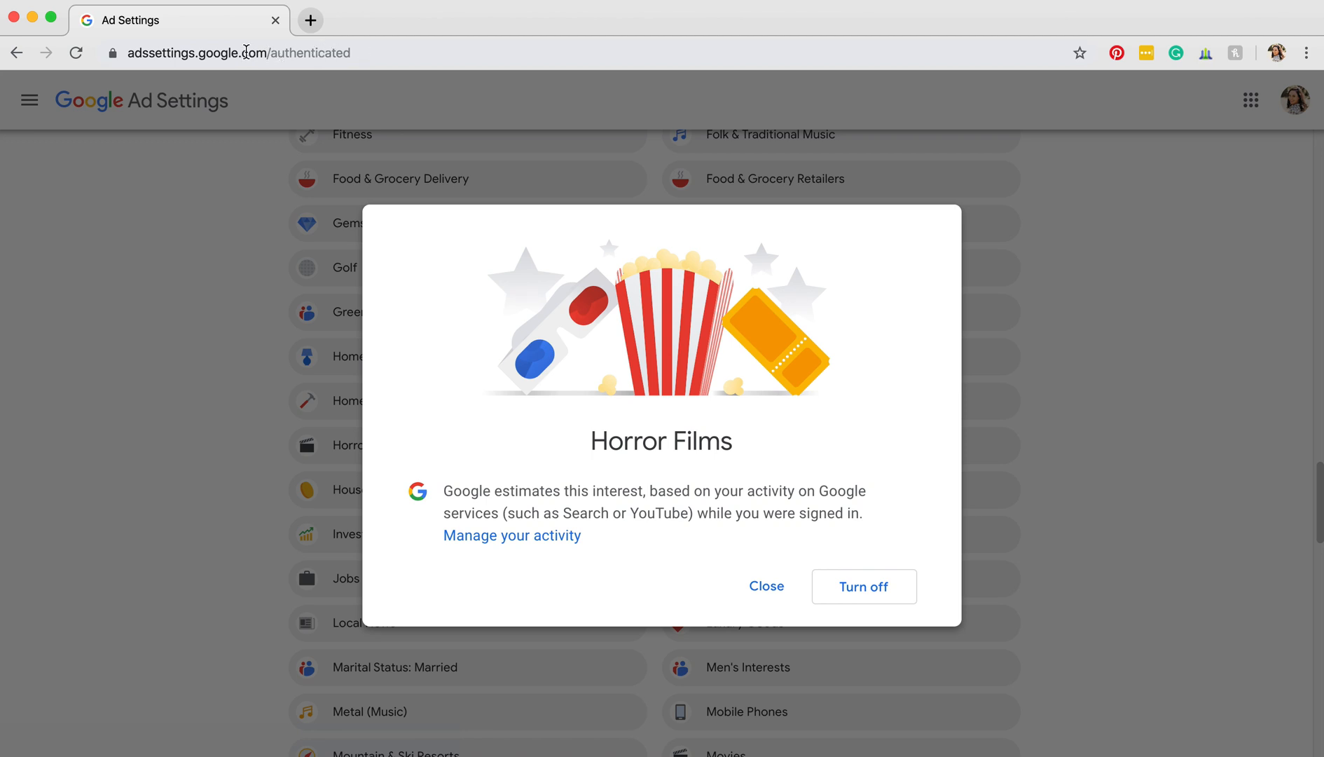
left_click(243, 53)
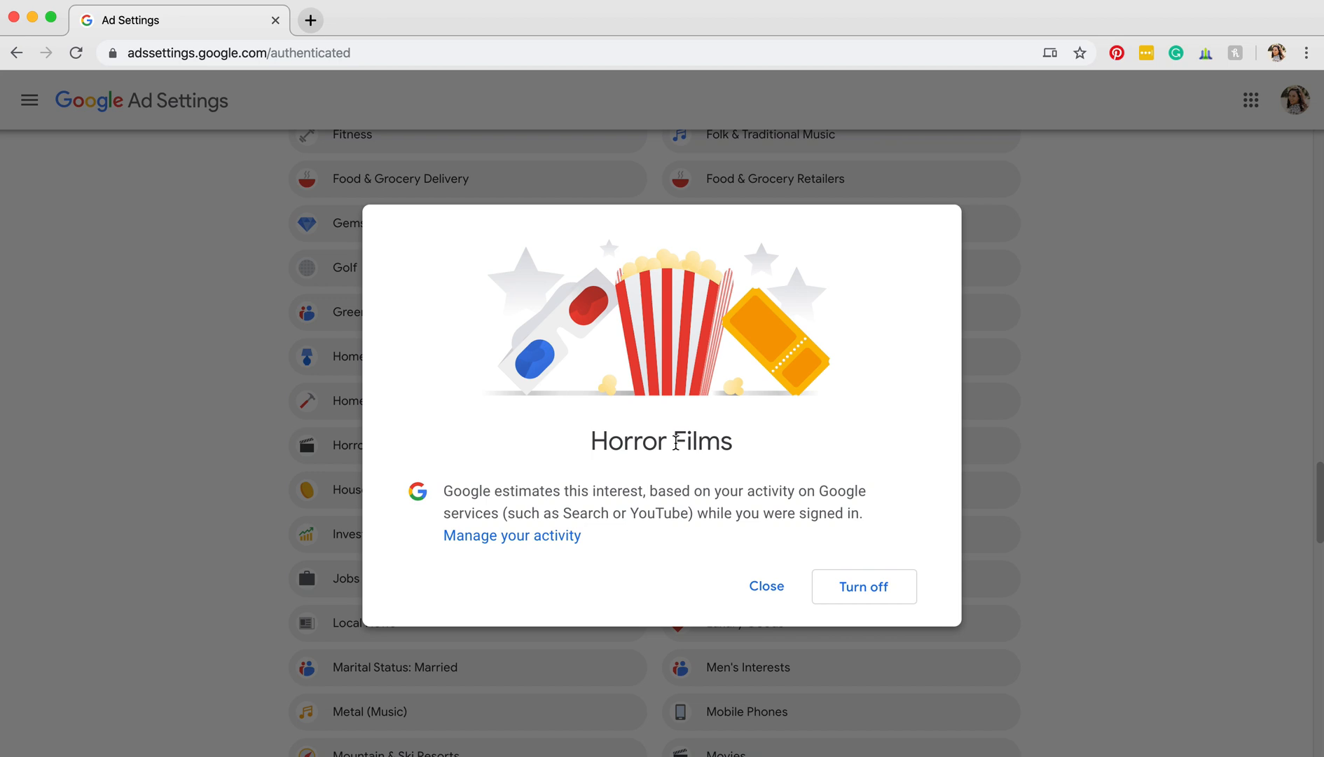
mouse_move(753, 542)
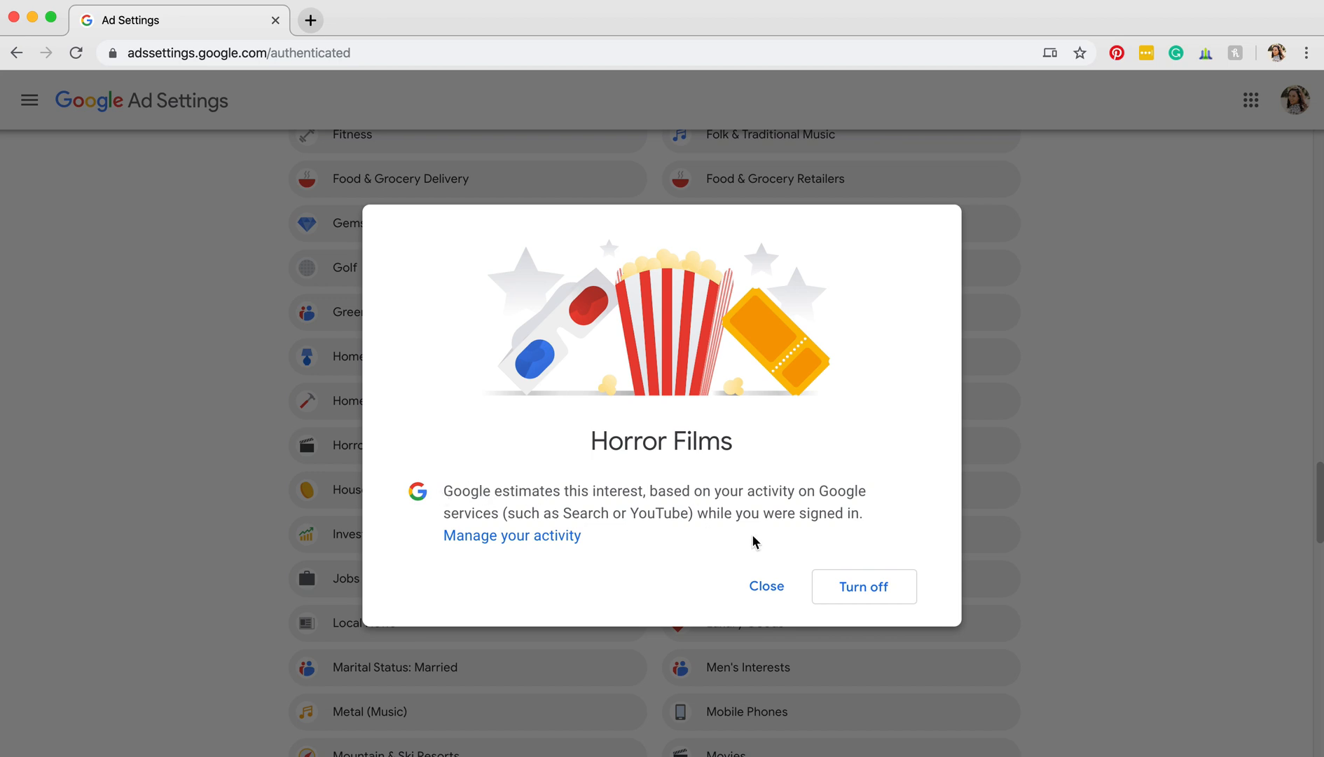
left_click(864, 586)
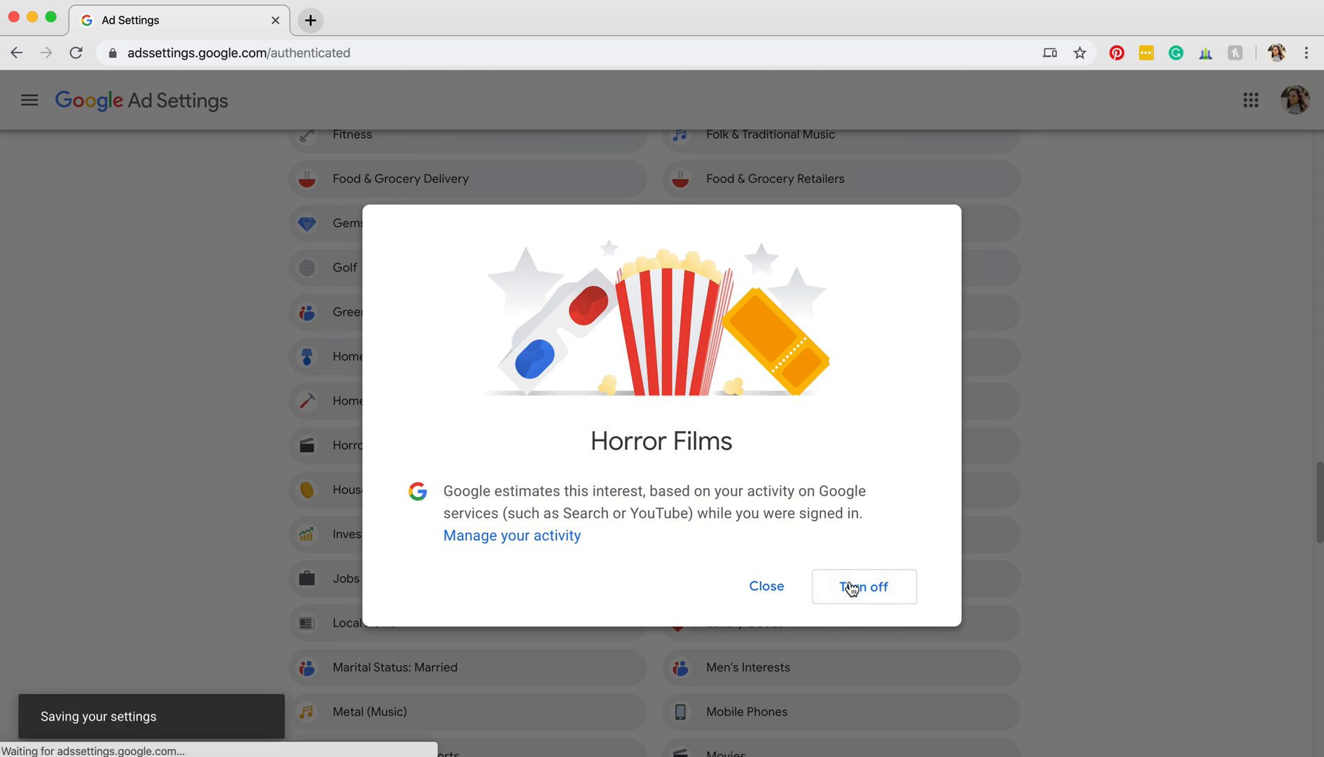
Step: Confirm the turn-off so Horror Films disappears from the topic list
left_click(865, 587)
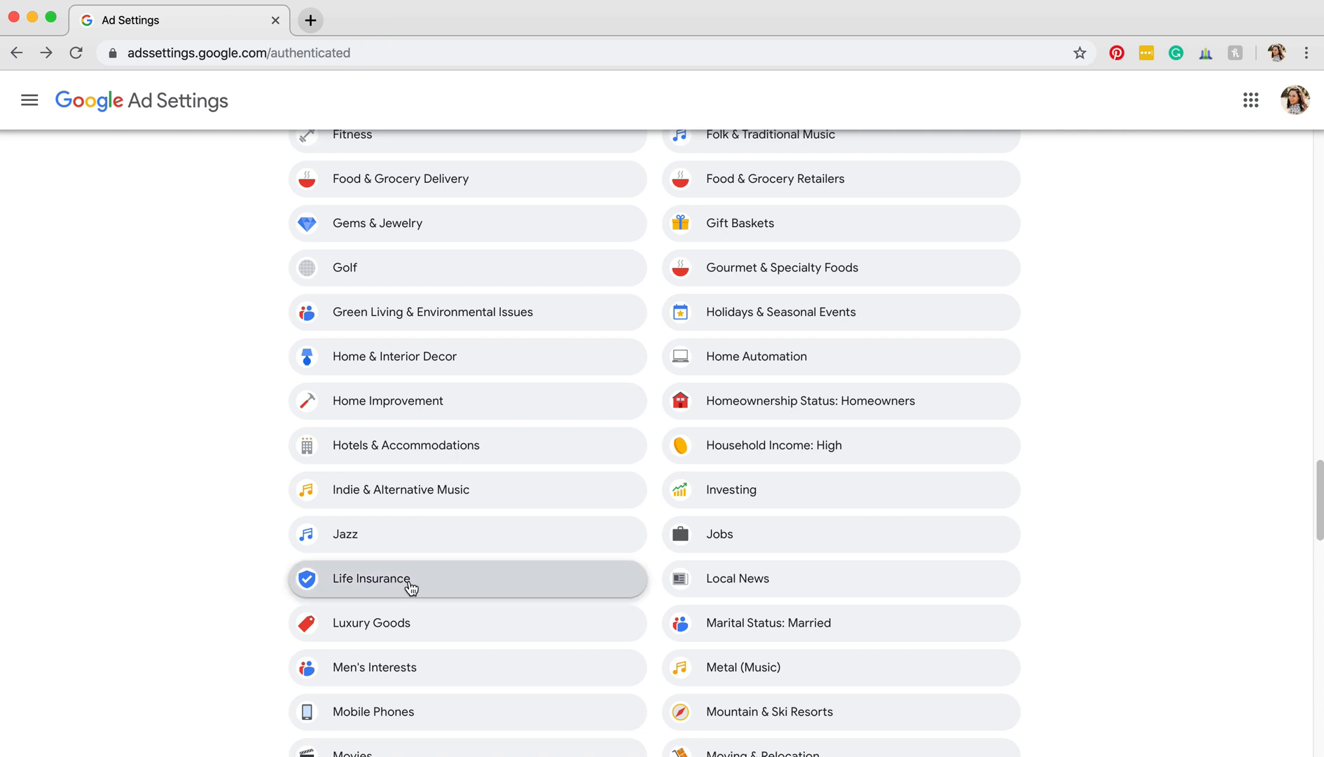
mouse_move(419, 589)
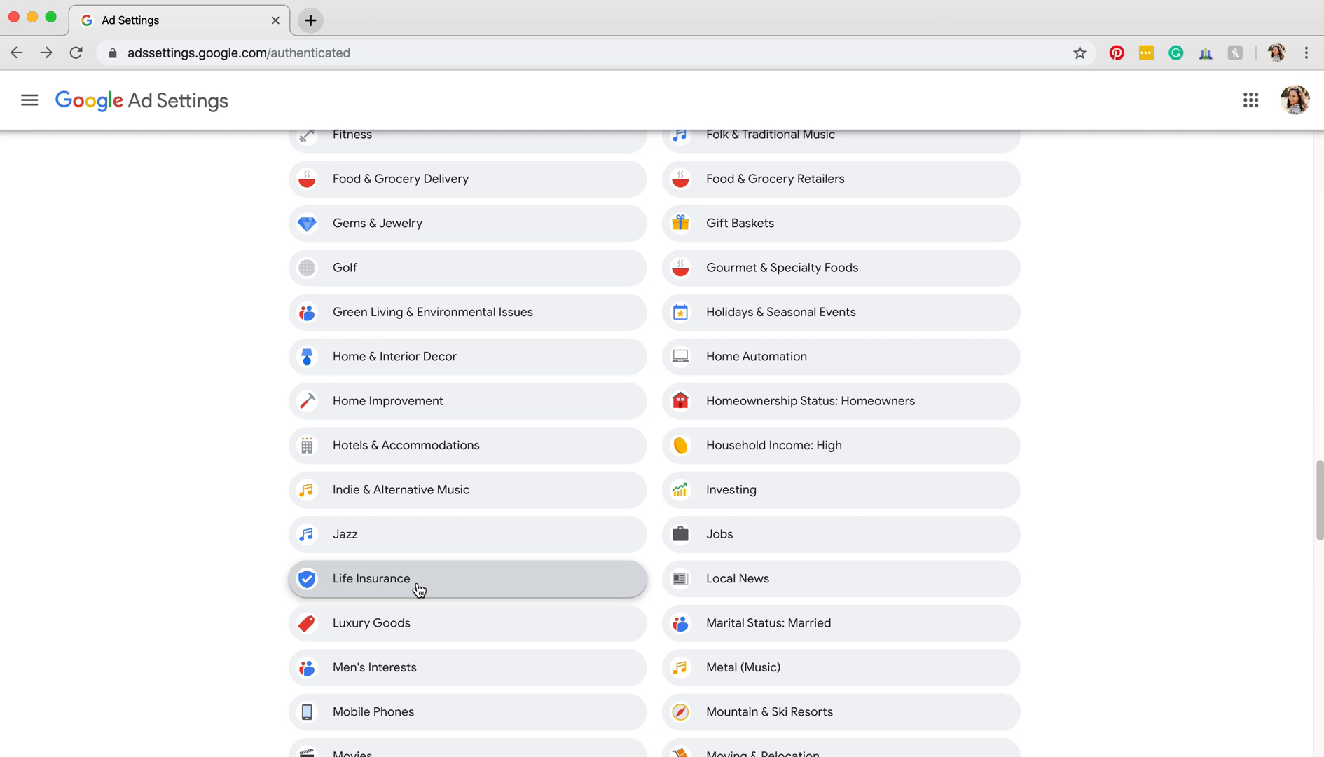
mouse_move(234, 535)
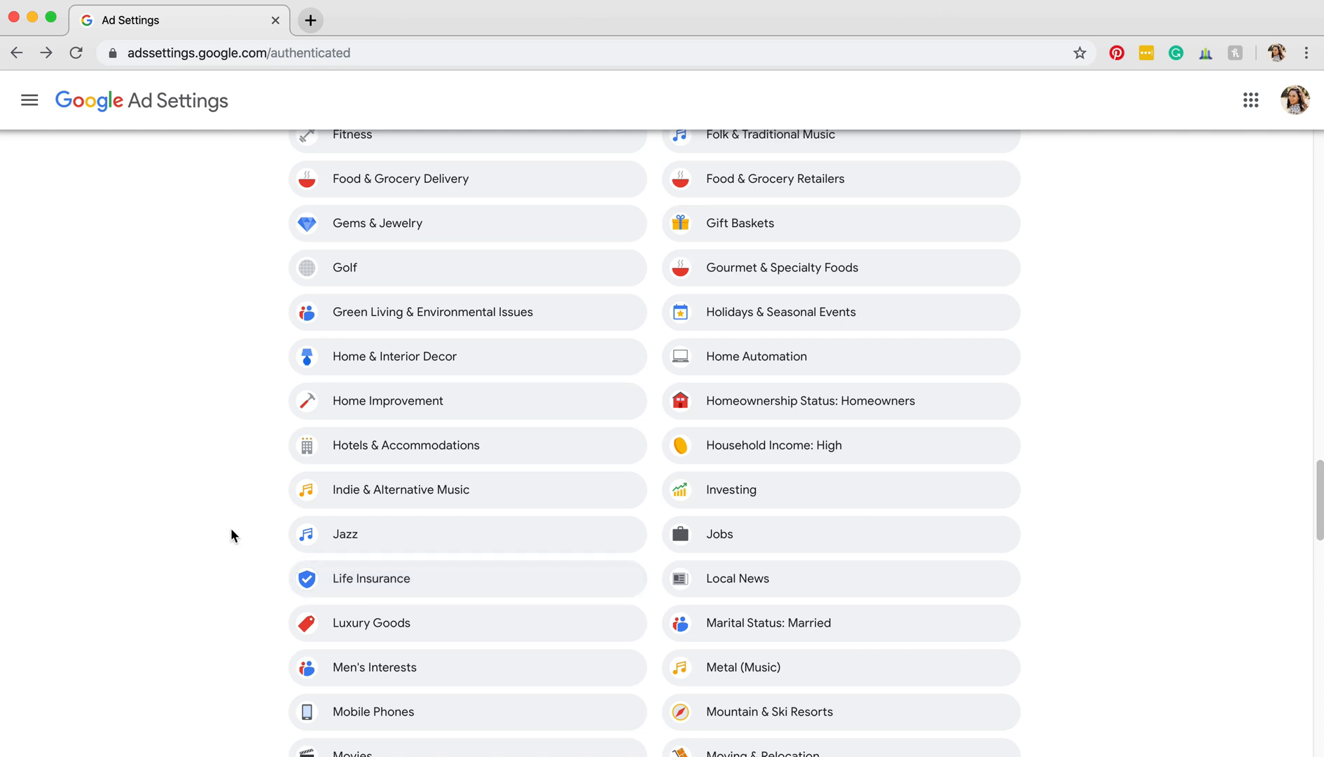